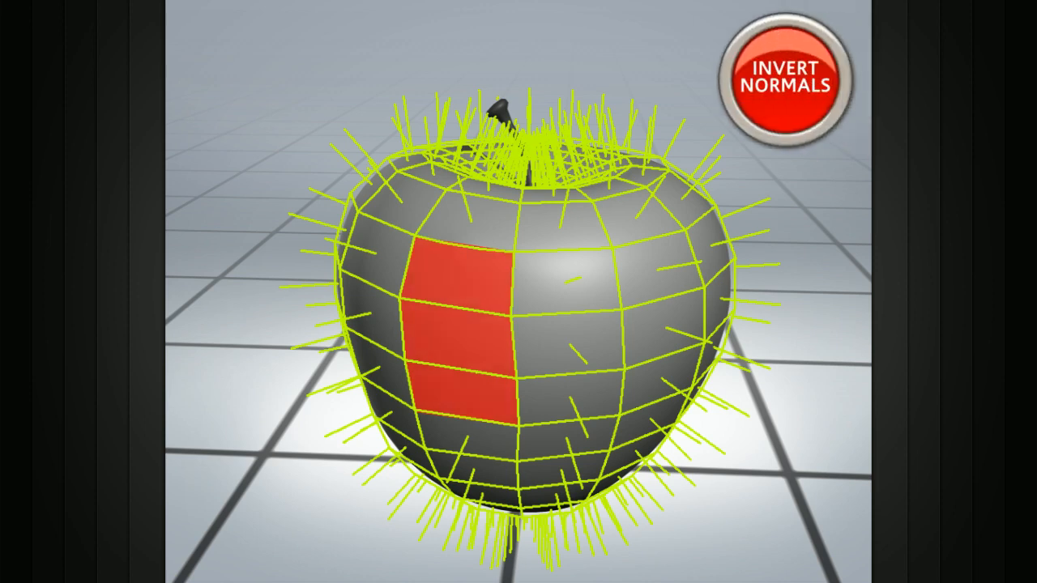
# Invert the normals of the three selected red faces on the apple's side so they turn blue
pyautogui.click(785, 77)
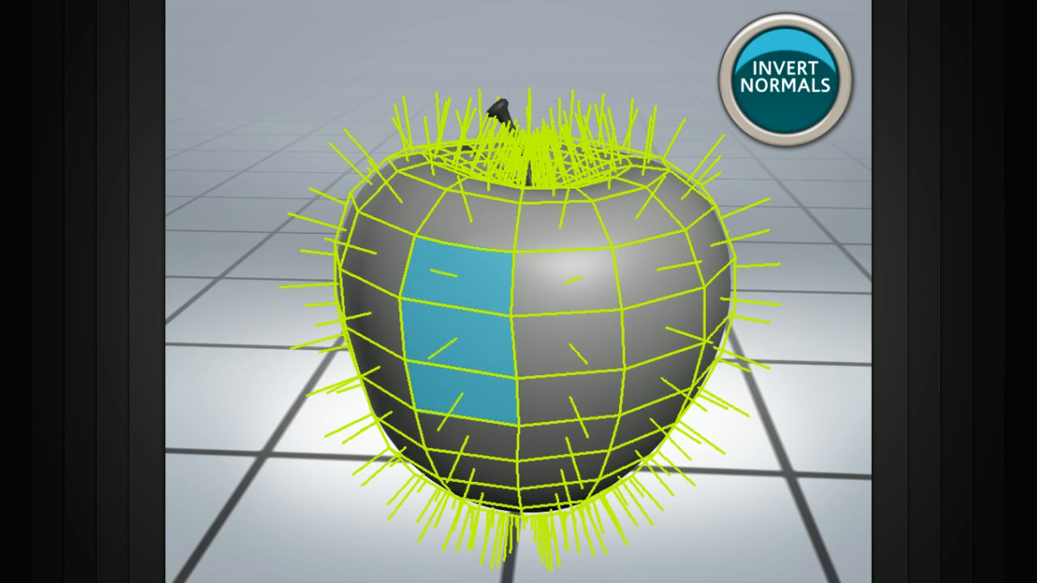